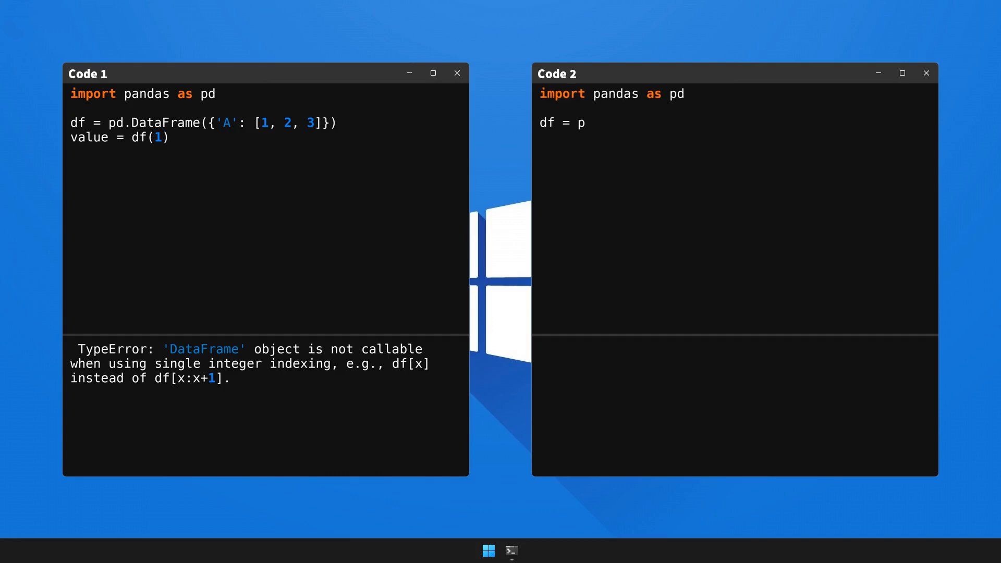
pyautogui.write("d.DataFrame({'A': [1, 2, 3")
pyautogui.write('value = df.iloc[')
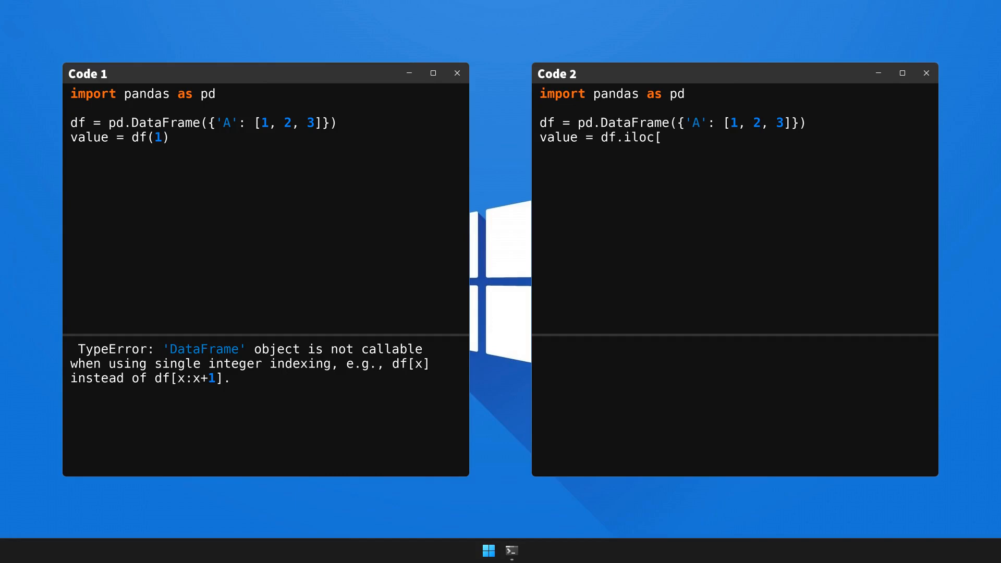
pyautogui.write('1]')
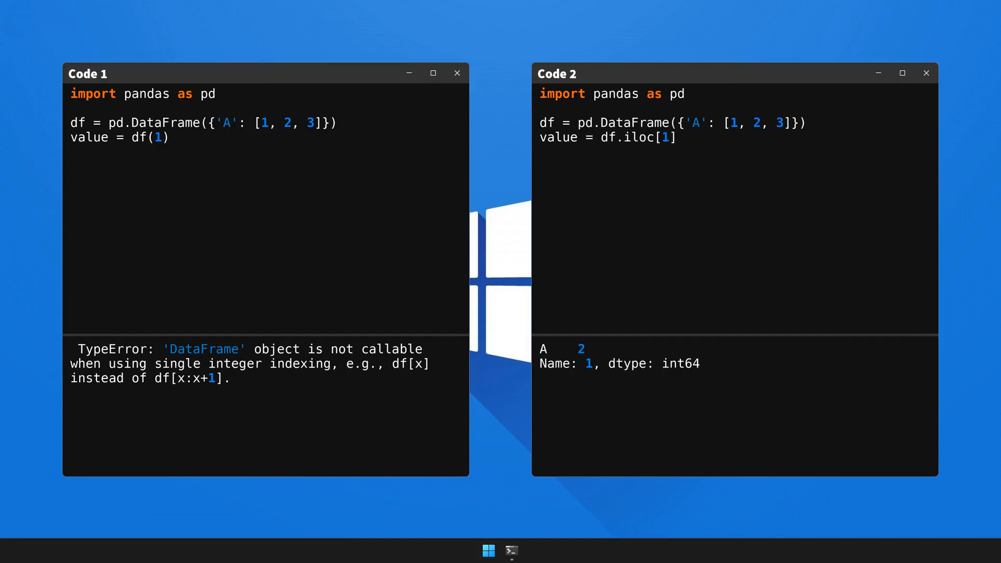